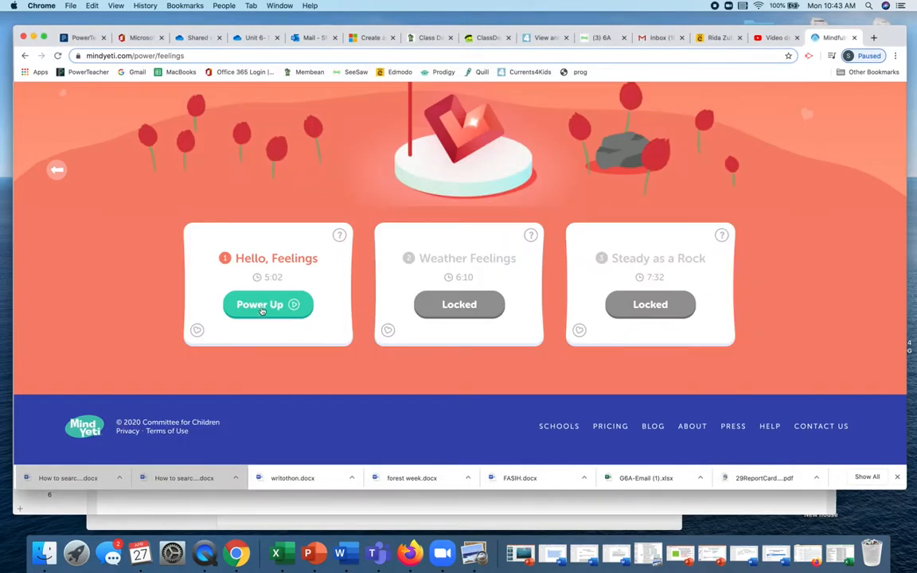
- Open the 5:02 'Hello, Feelings' session from its card using the Power Up button
click(267, 304)
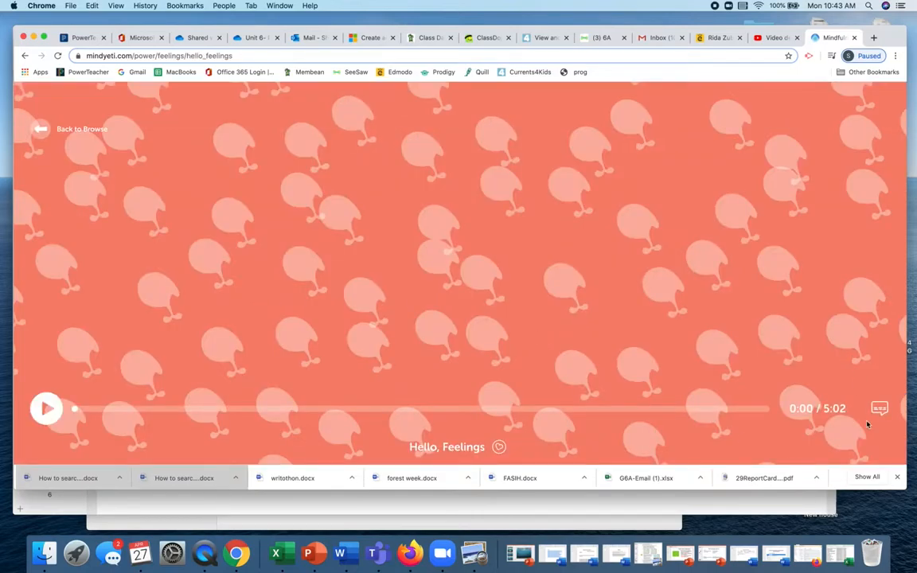
mouse_move(654, 422)
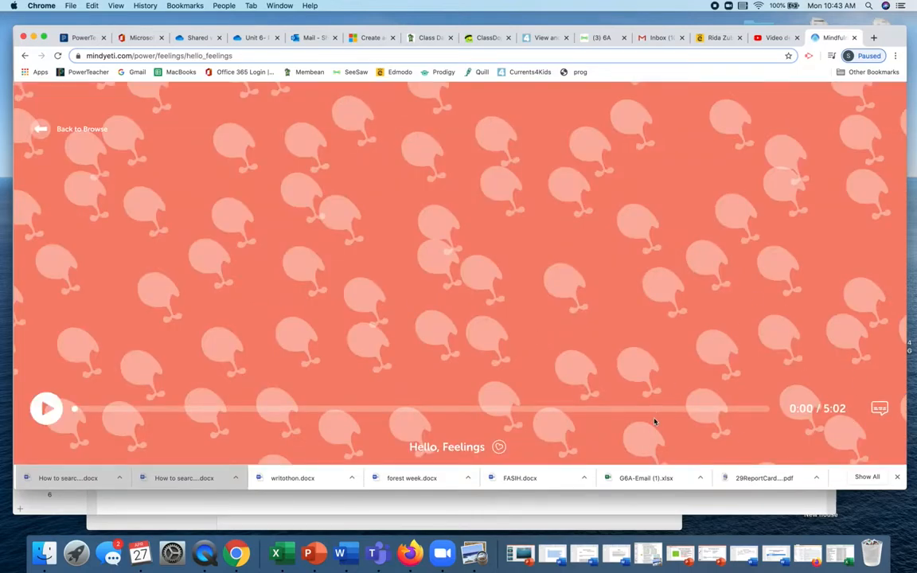